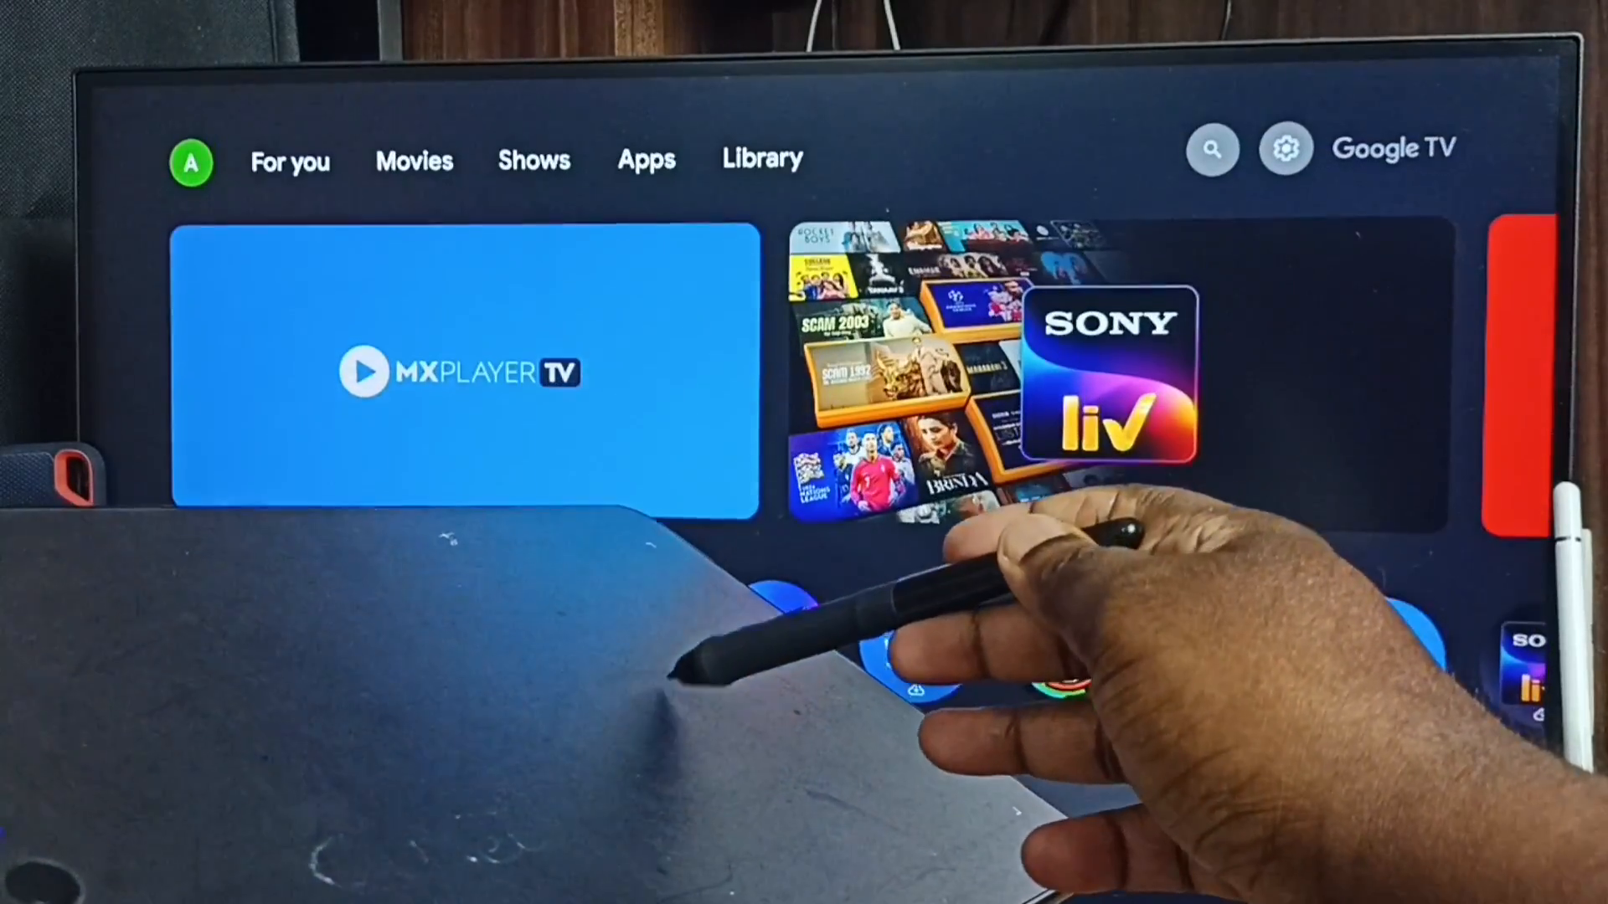
# Select the search icon at the top right of the Google TV home screen
pyautogui.click(1212, 149)
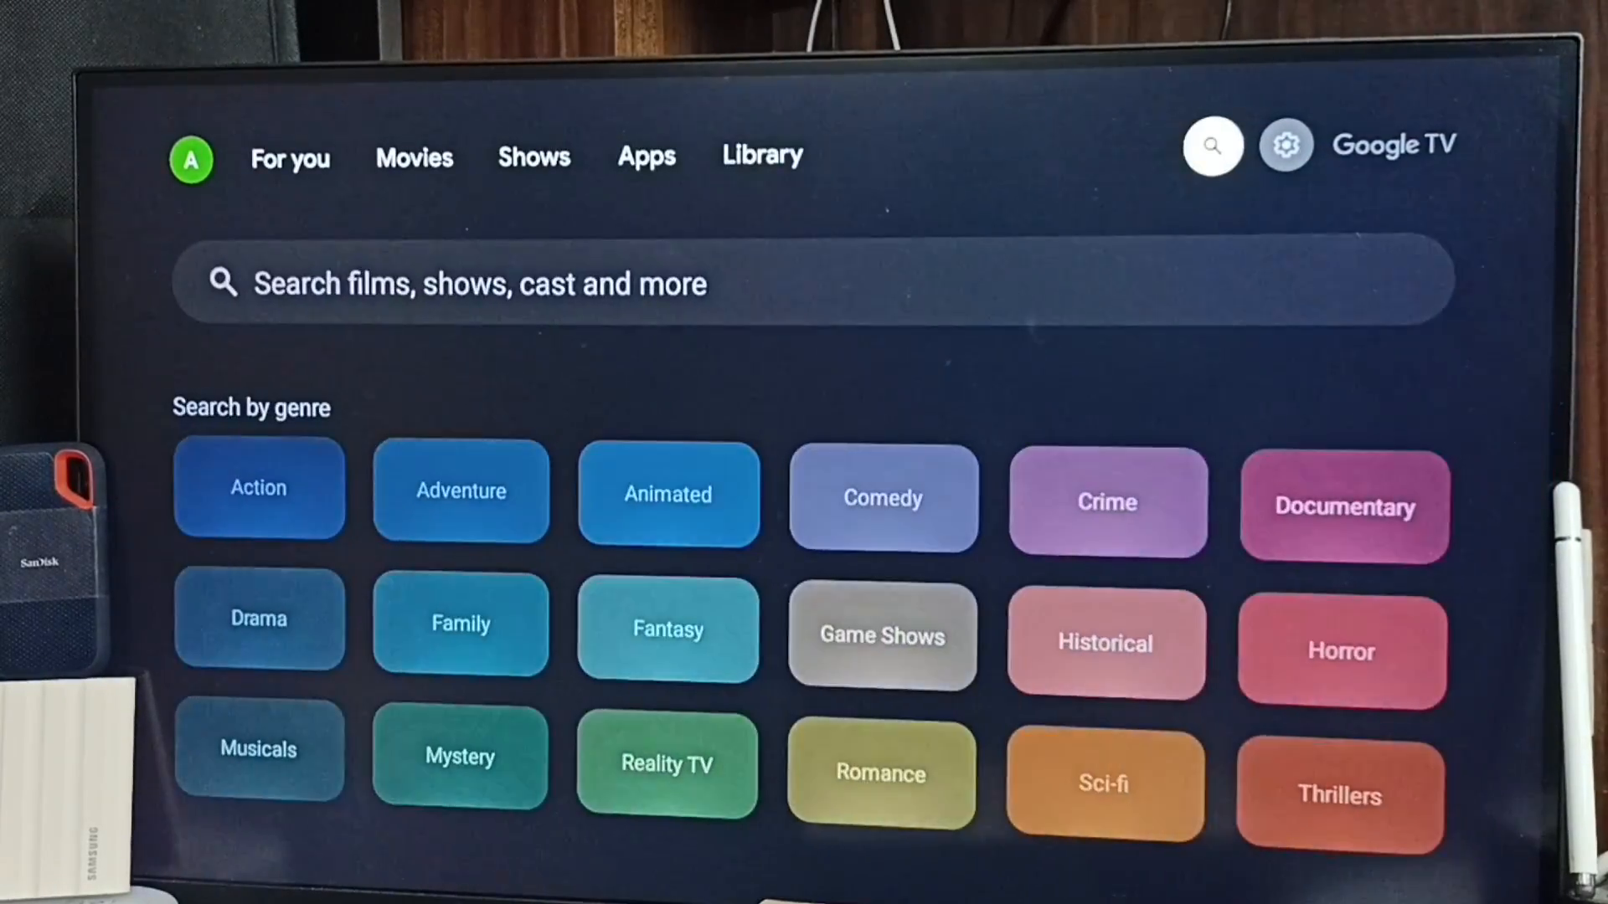
pyautogui.click(1284, 143)
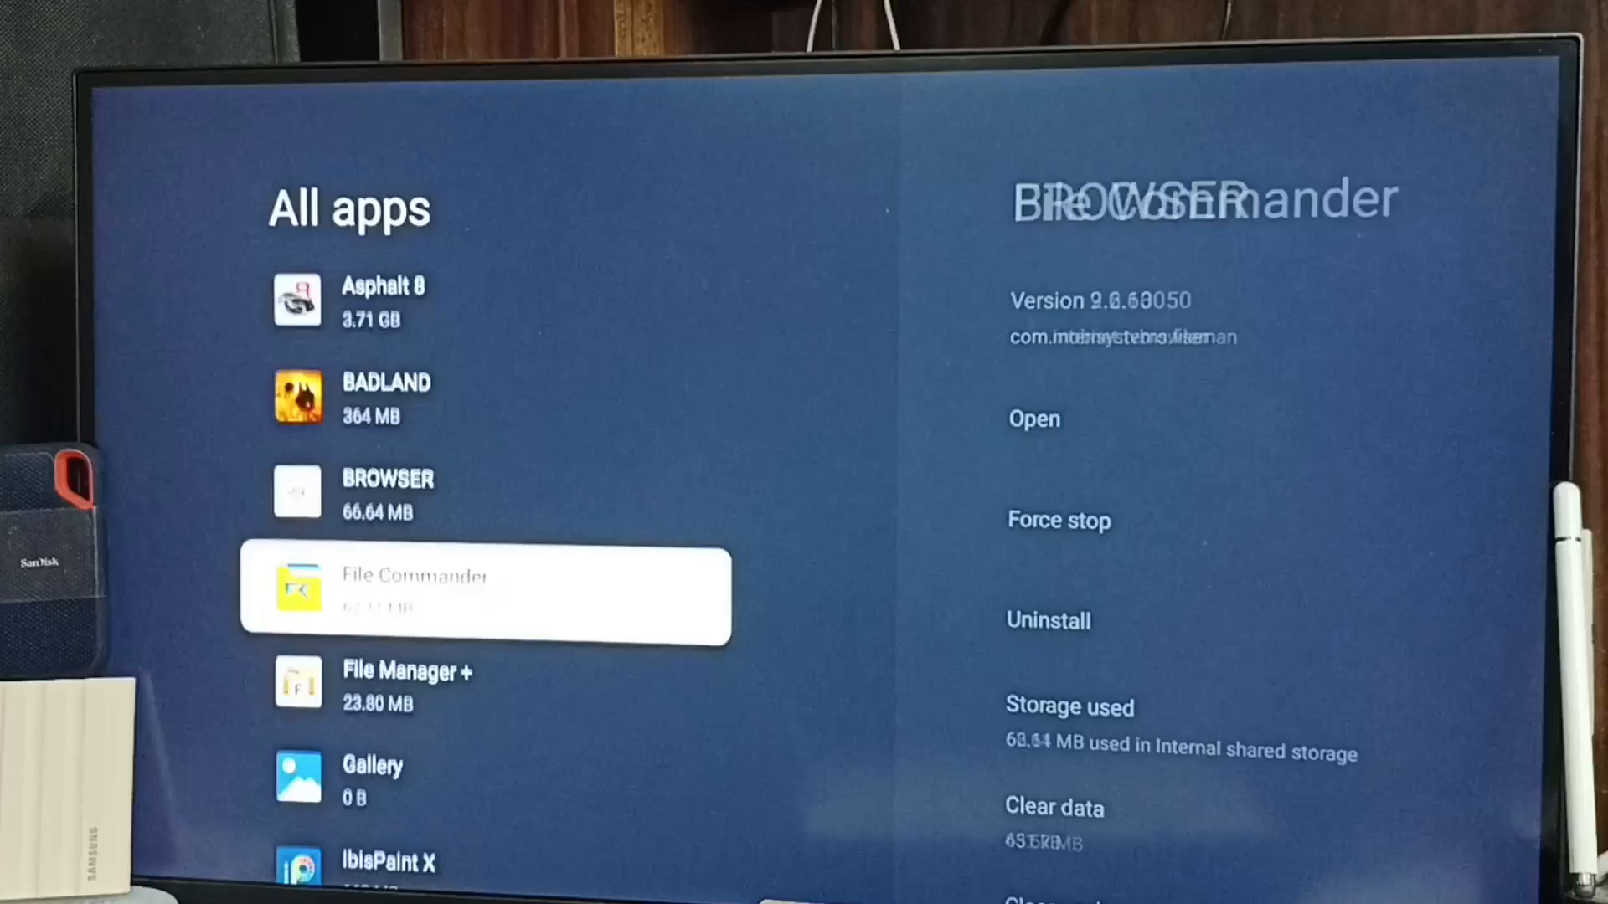
# Scroll the All apps list down to ibisPaint X and launch it from its app info
pyautogui.scroll(-3)
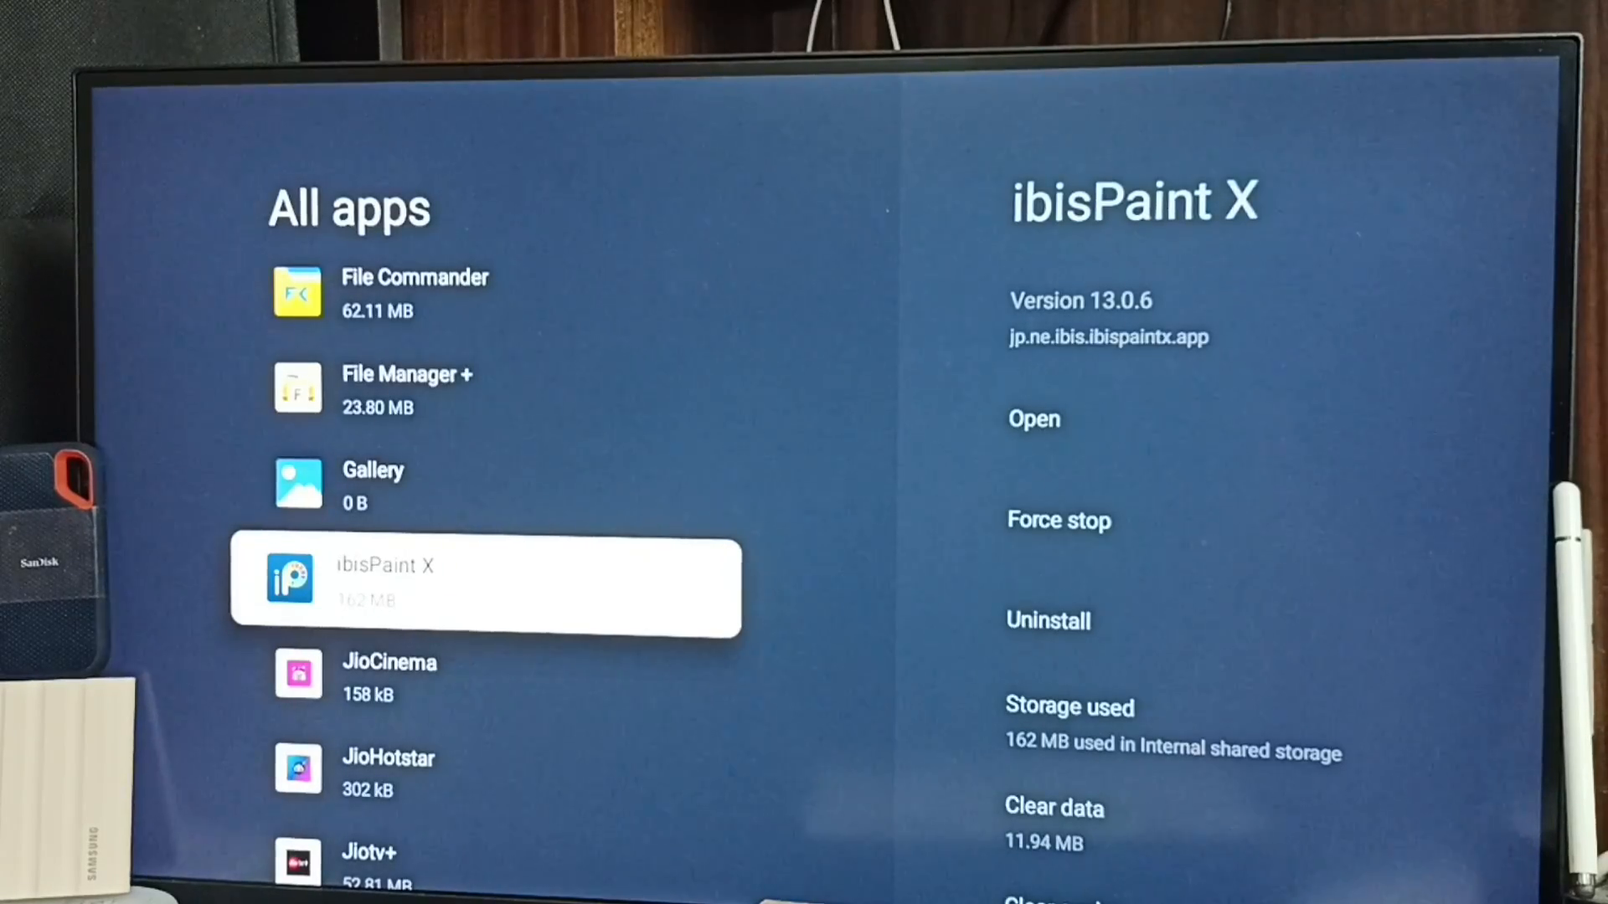
pyautogui.click(1034, 419)
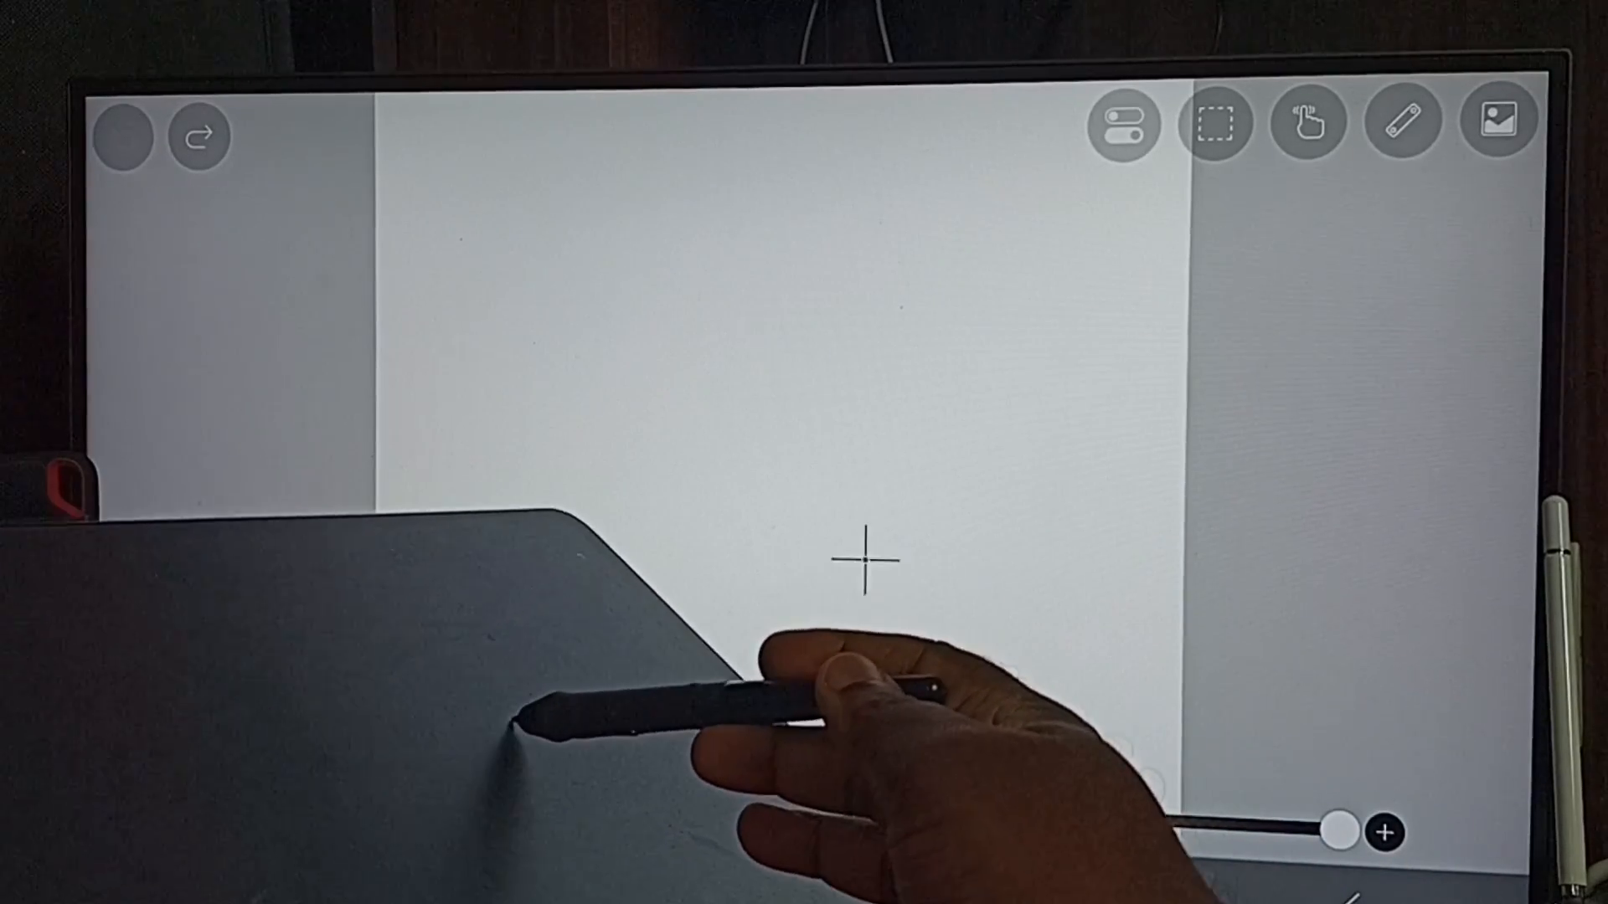
# Drag the tablet pen across the blank canvas to draw a black freehand test line
pyautogui.moveTo(872, 554); pyautogui.dragTo(1159, 534)
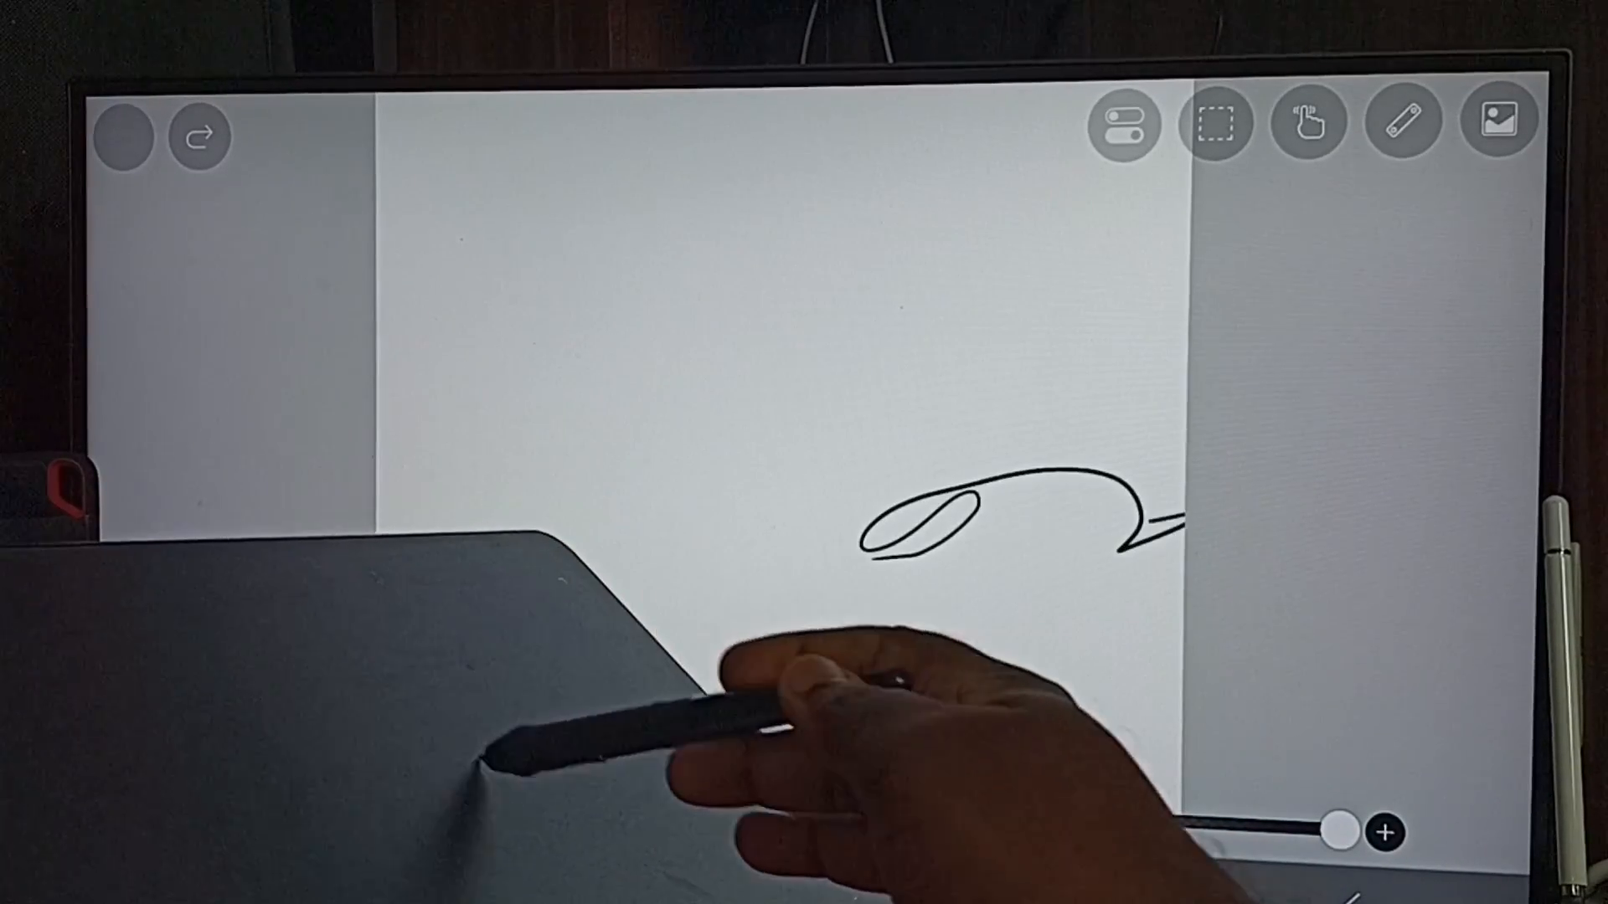